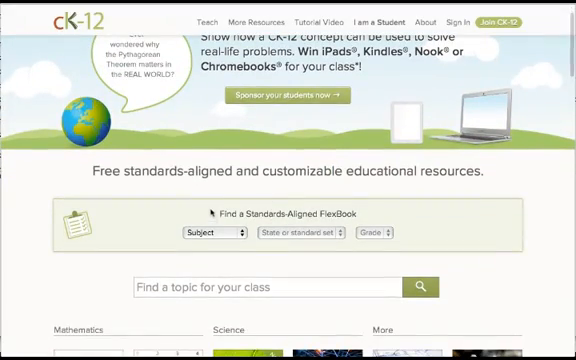
# Step: Scroll Molecular Biology and Genetics and expand the Molecular Genetics topic list
pyautogui.scroll(-3)
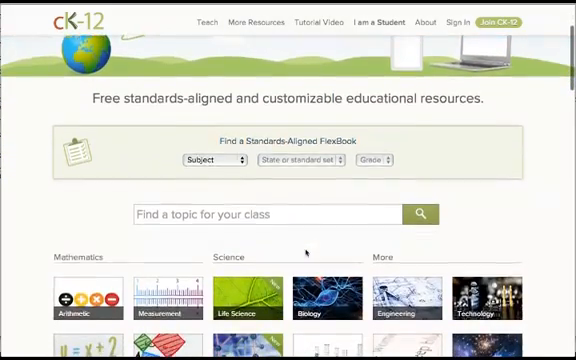
pyautogui.scroll(-3)
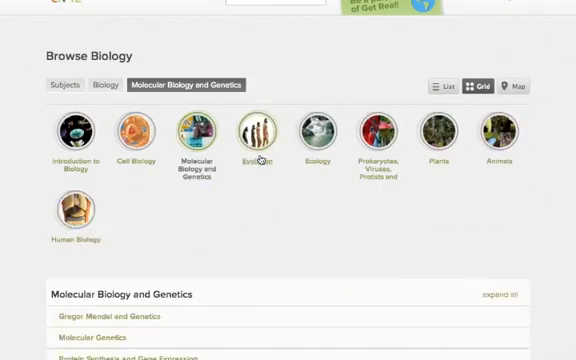
pyautogui.scroll(-3)
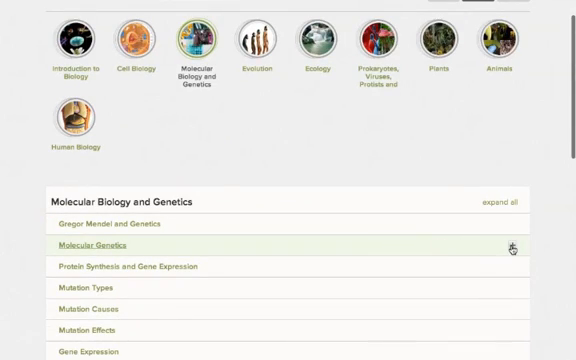
pyautogui.click(108, 245)
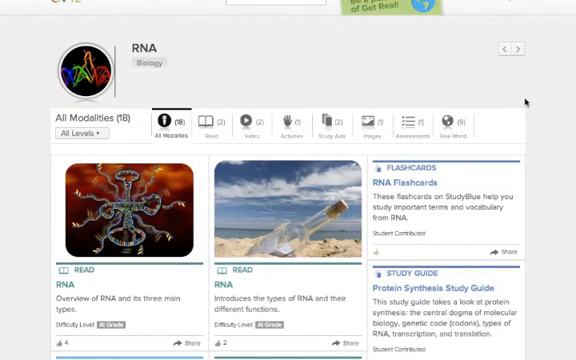
# Step: Open RNA and view its Activities, then its Real World applications
pyautogui.scroll(-3)
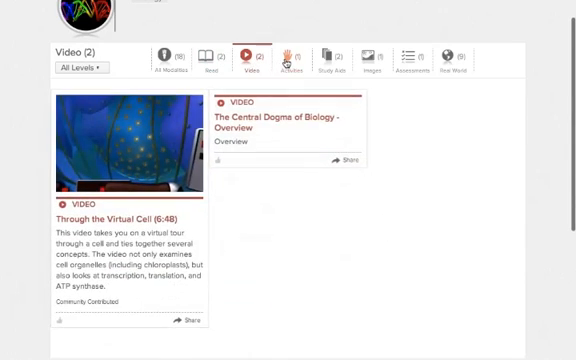
pyautogui.click(328, 54)
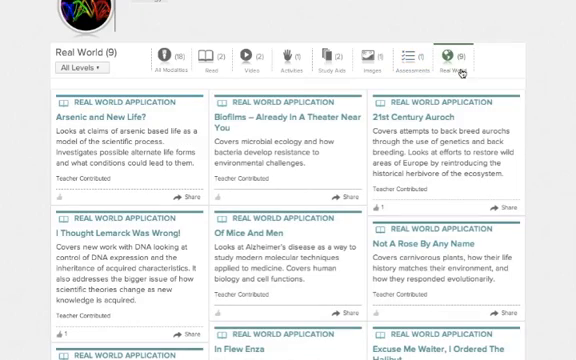
pyautogui.click(408, 50)
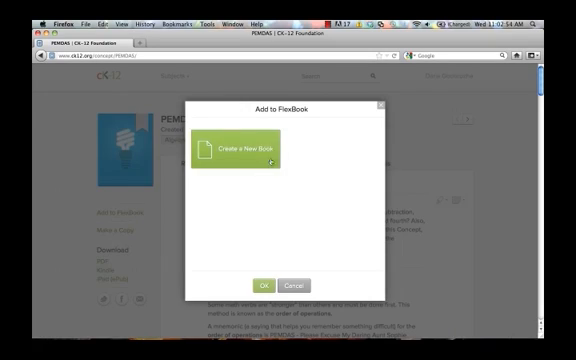
# Step: Create a new FlexBook for PEMDAS and begin naming it 'PE'
pyautogui.click(240, 145)
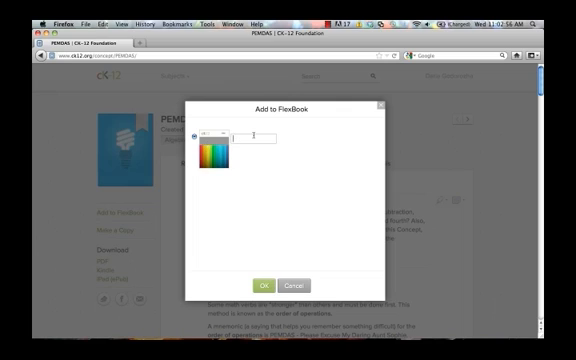
pyautogui.write('PE')
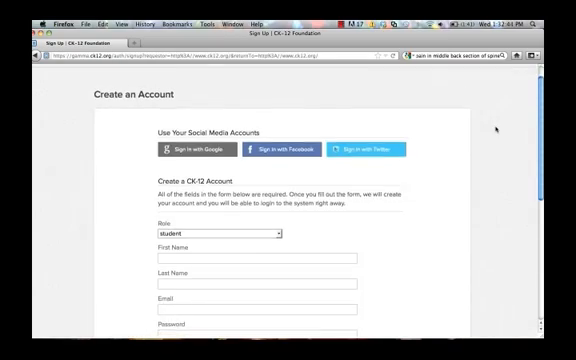
# Step: Scroll down and back up through the Create an Account form
pyautogui.scroll(-3)
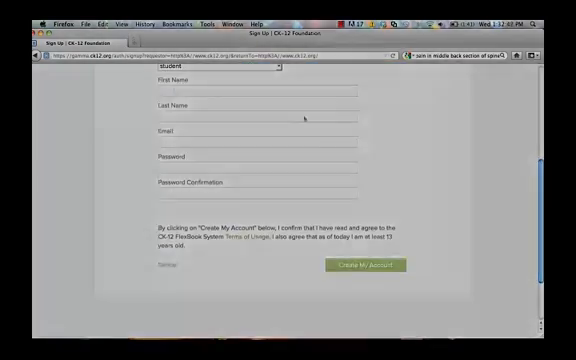
pyautogui.scroll(3)
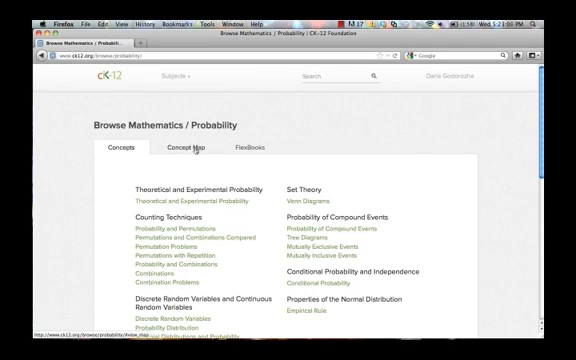
# Step: Scroll through the Basic Probability and Statistics-A Full Course table of contents
pyautogui.scroll(-3)
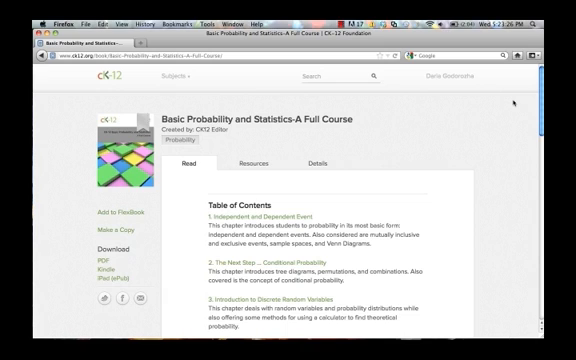
pyautogui.scroll(-3)
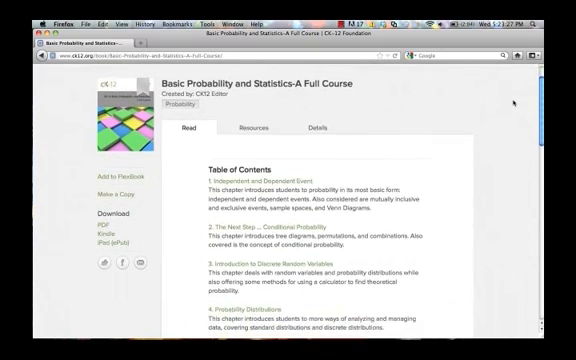
pyautogui.scroll(-3)
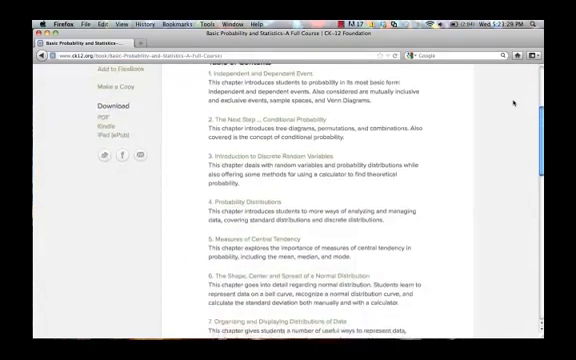
pyautogui.scroll(-3)
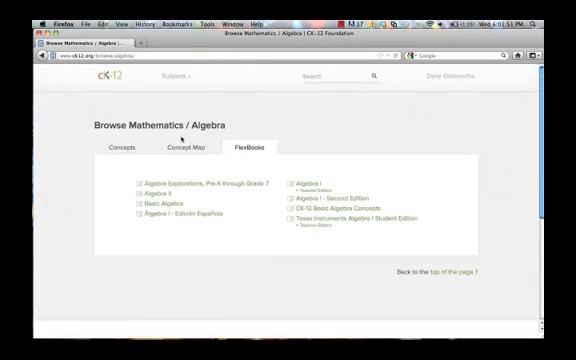
# Step: Request a PDF download of PEMDAS and acknowledge the email notification
pyautogui.click(120, 147)
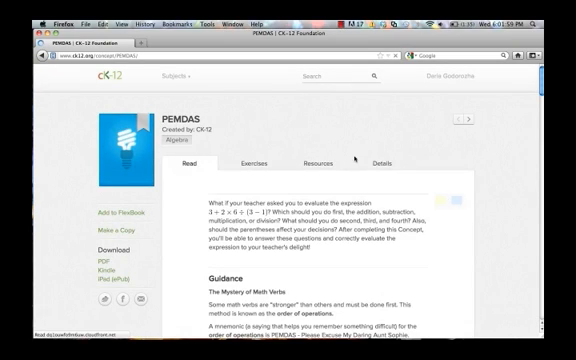
pyautogui.scroll(-3)
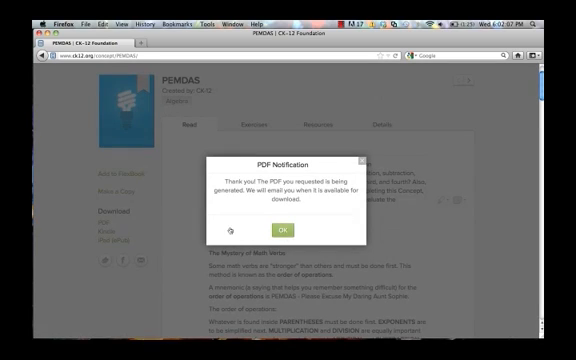
pyautogui.click(288, 223)
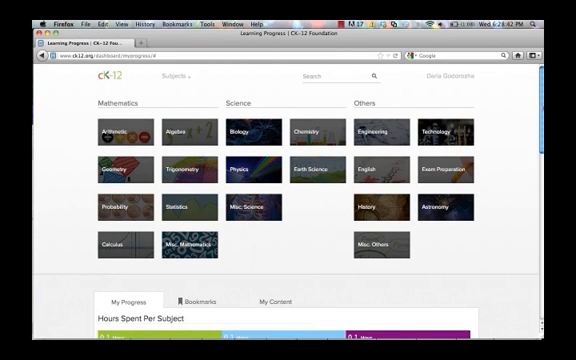
# Step: View the My Progress tab's Hours Spent Per Subject on the dashboard
pyautogui.click(175, 133)
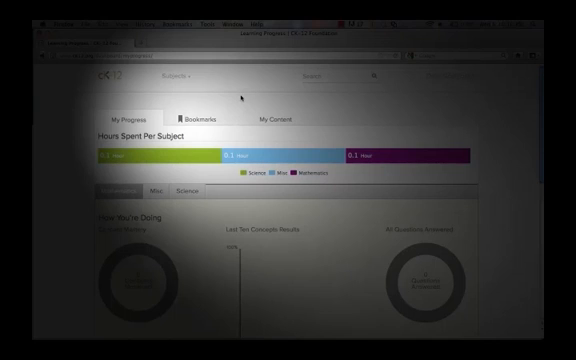
pyautogui.click(204, 117)
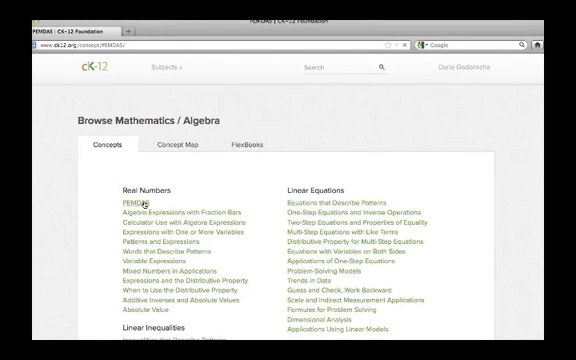
# Step: Open PEMDAS under Real Numbers on the Algebra Concepts tab
pyautogui.click(118, 206)
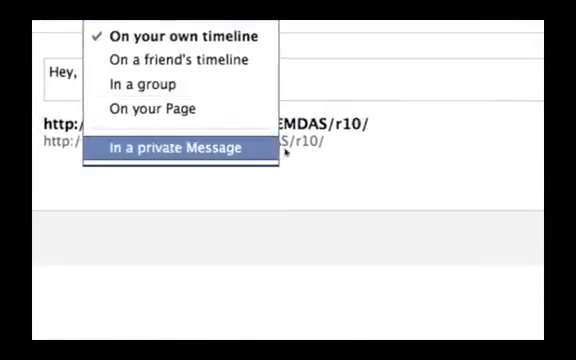
# Step: Set the Facebook share of the PEMDAS link to 'In a private Message'
pyautogui.click(180, 147)
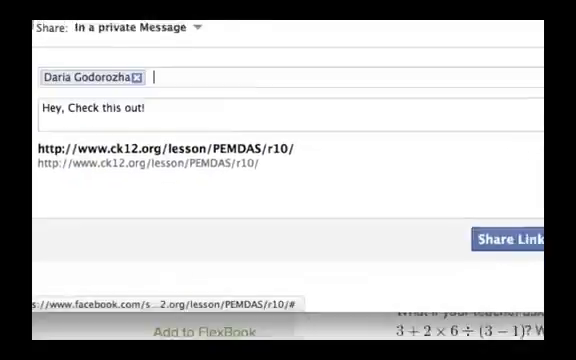